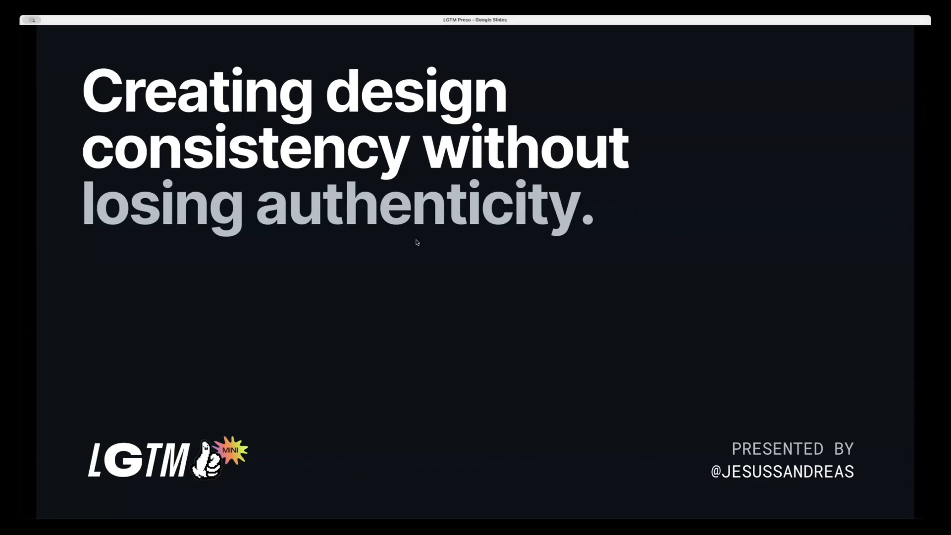
pyautogui.press('Right')
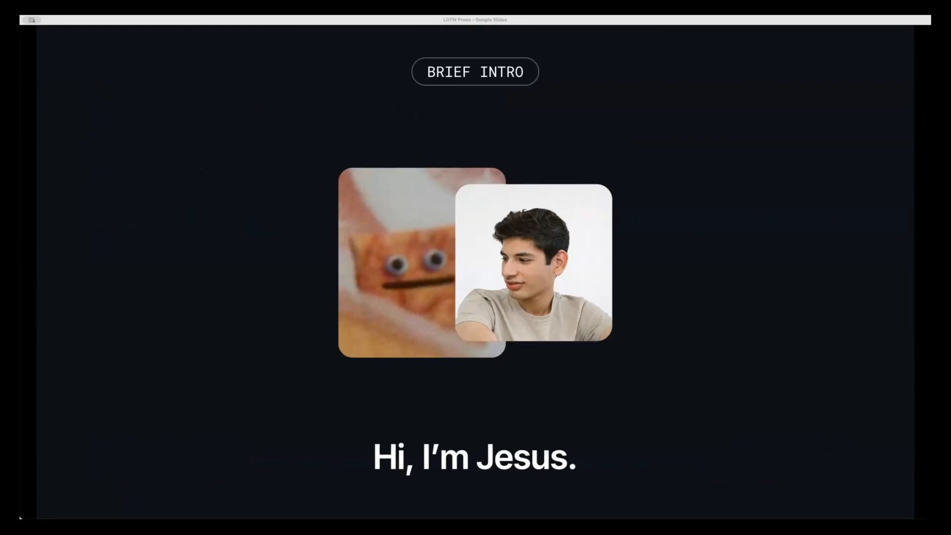
pyautogui.moveTo(457, 307)
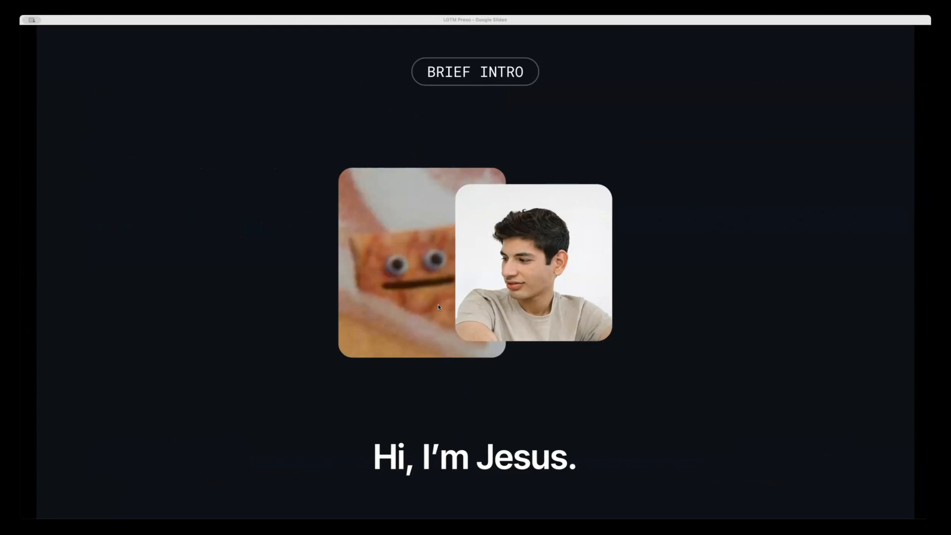
pyautogui.moveTo(239, 293)
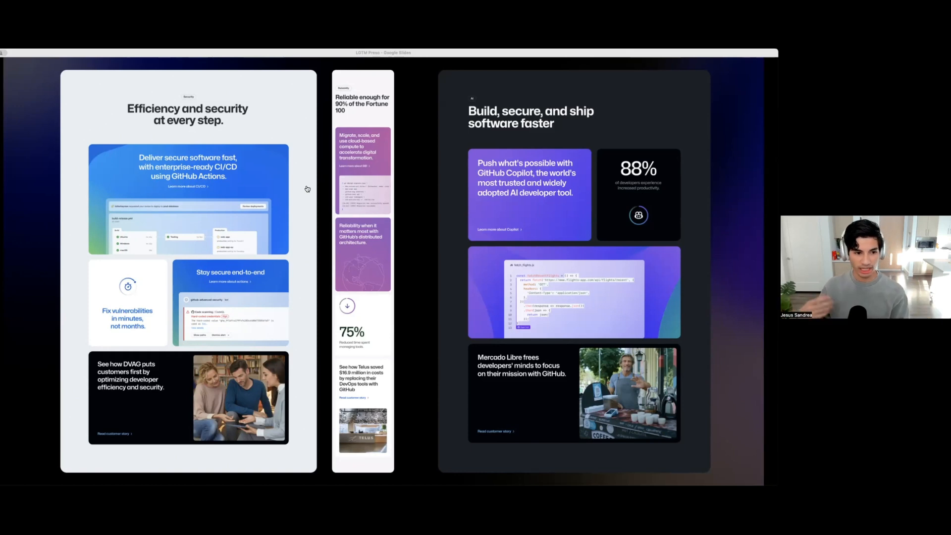
pyautogui.moveTo(316, 186)
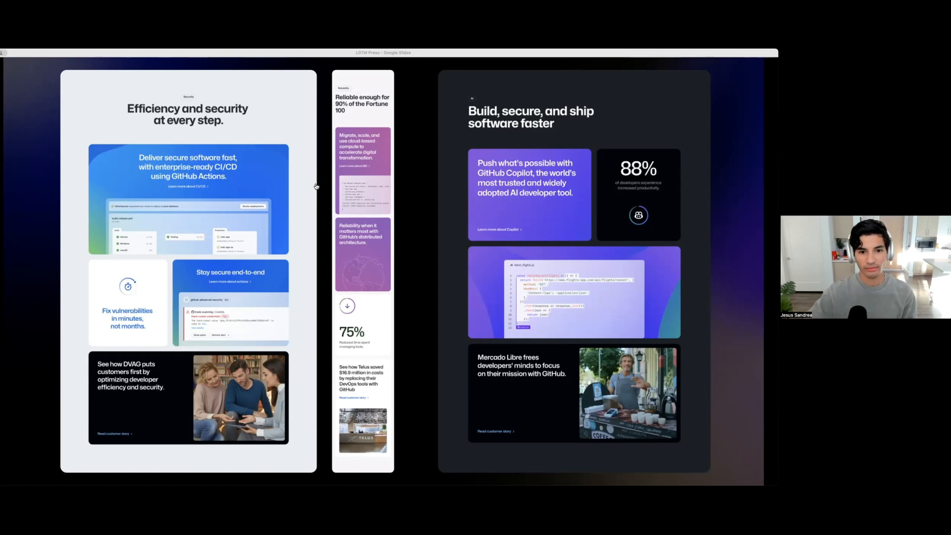